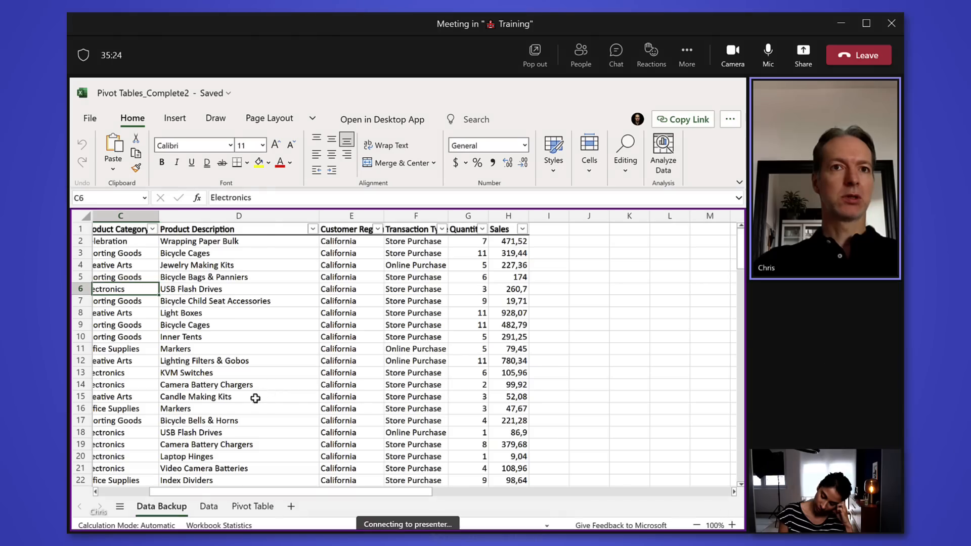
Connect to the shared Pivot Tables_Complete2 workbook and follow Chris's live view
left_click(414, 349)
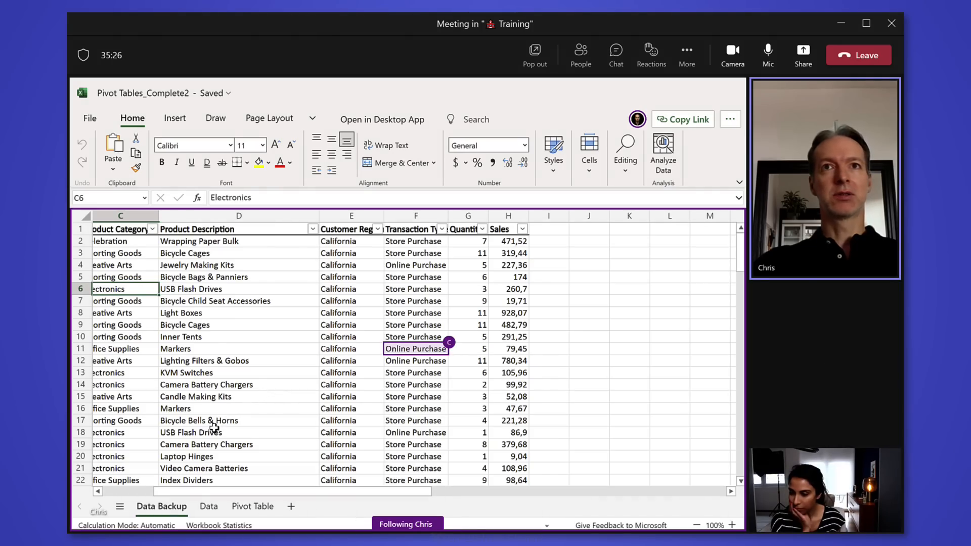
mouse_move(240, 411)
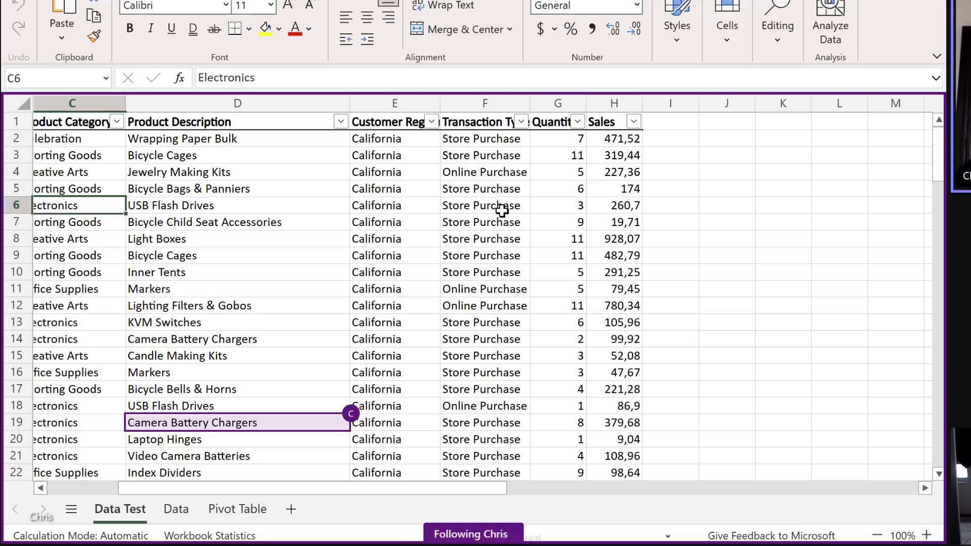
Browse the Data Test sheet independently, resume following, select Candle Making Kits in the pivot, return to Data Test
left_click(237, 508)
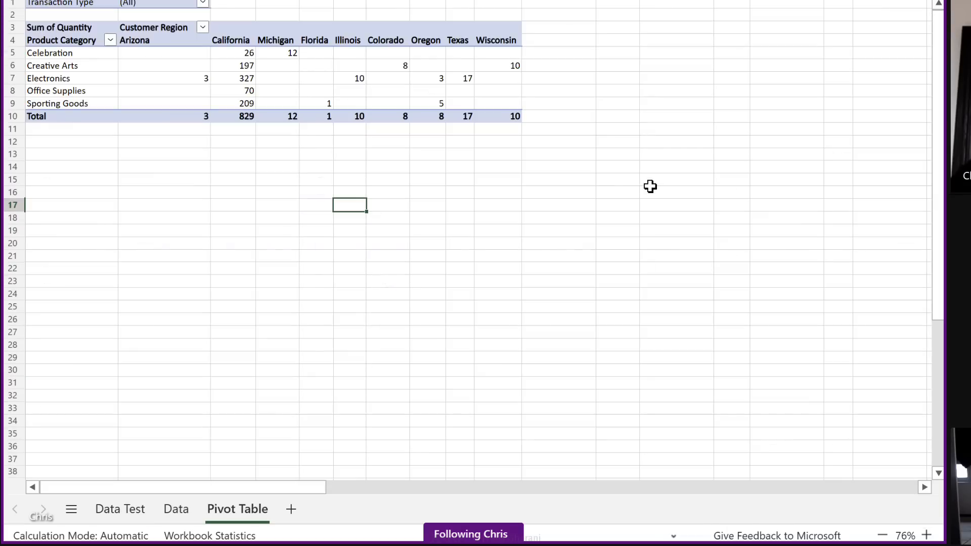
left_click(119, 509)
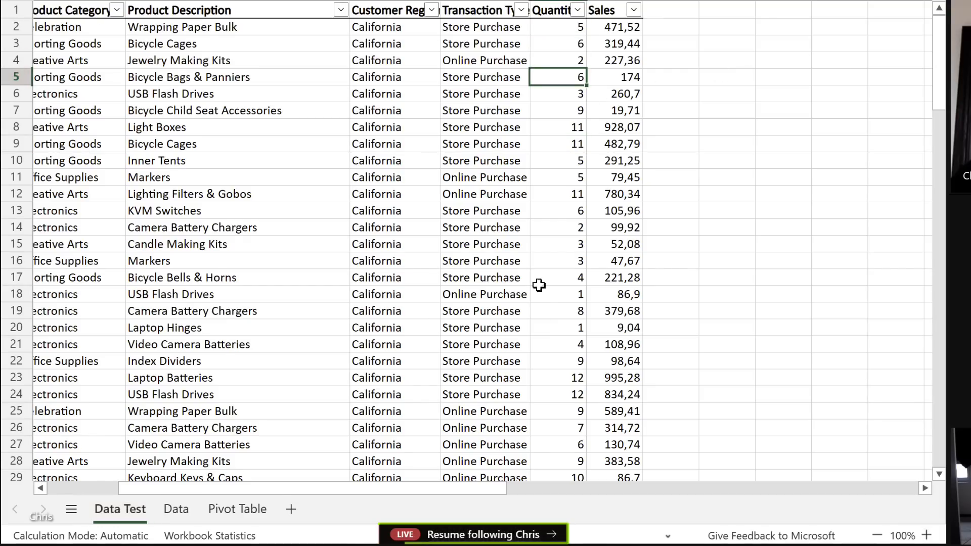
left_click(237, 508)
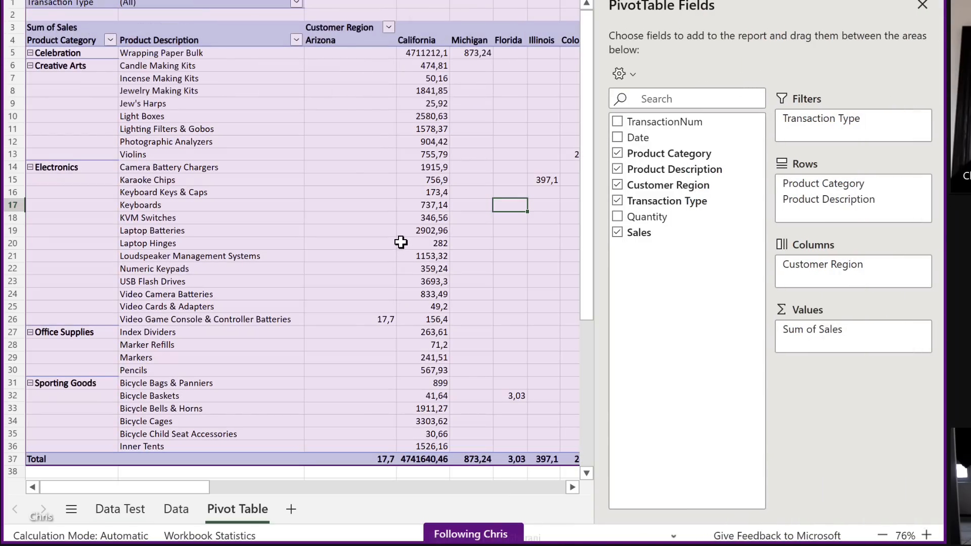
left_click(928, 534)
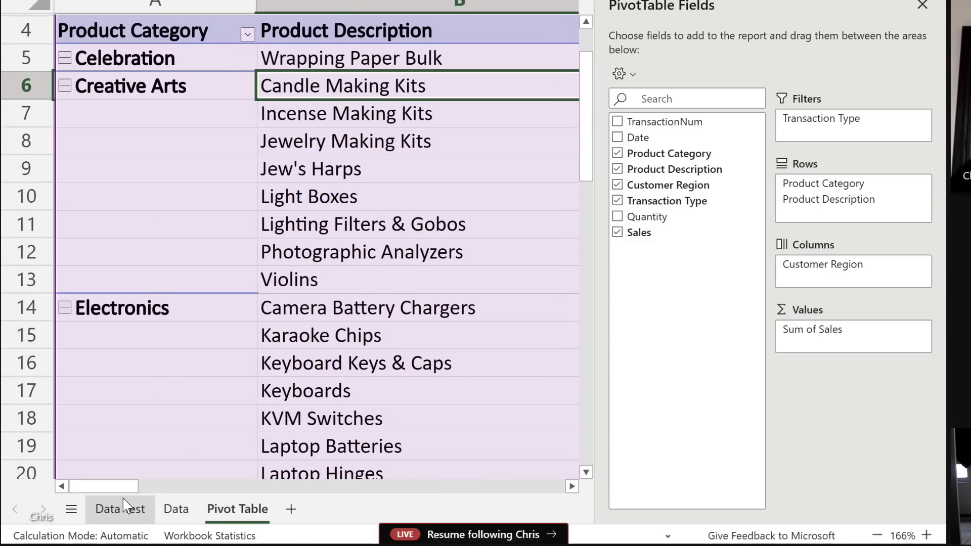
left_click(120, 509)
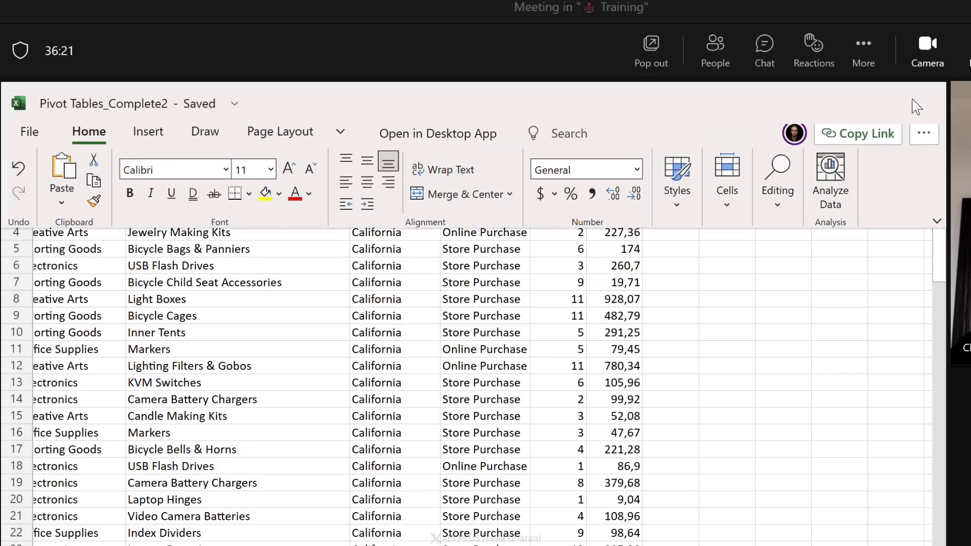
Create sheet view 'LG View' filtering Customer Region to Florida and Arizona, then return to default view
left_click(936, 227)
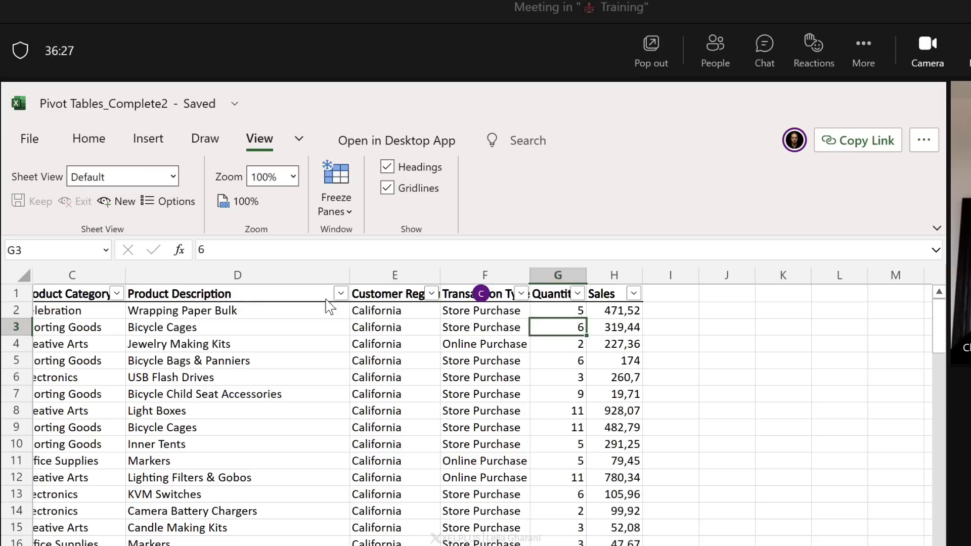
left_click(394, 328)
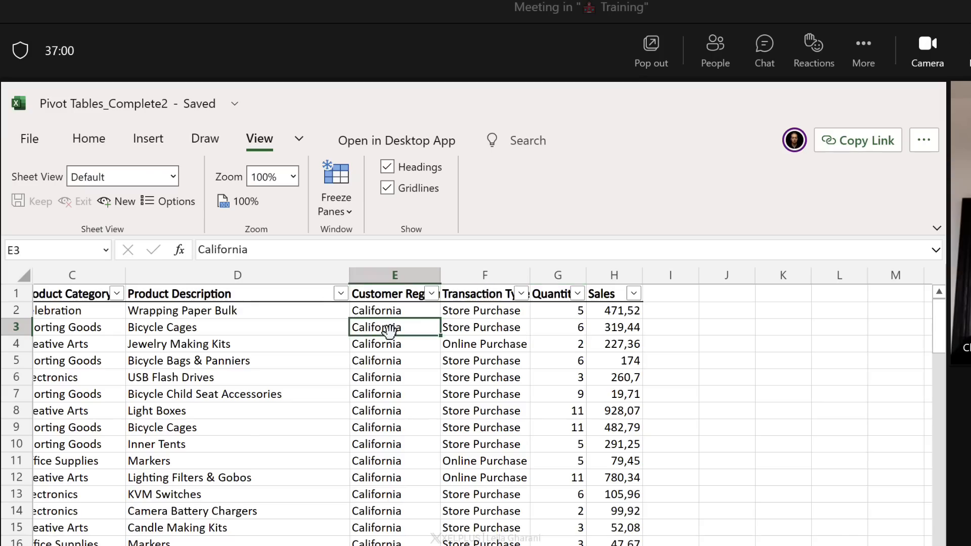
mouse_move(117, 217)
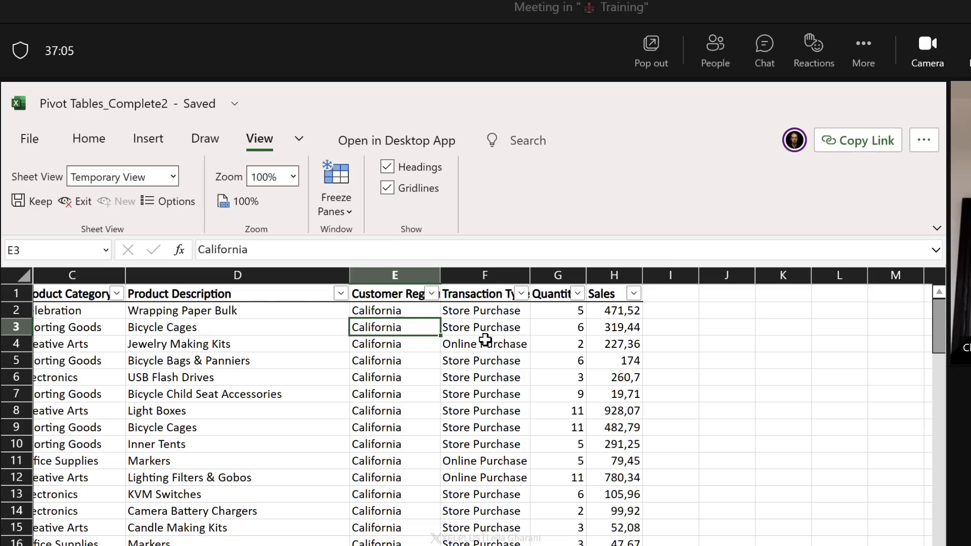
mouse_move(431, 303)
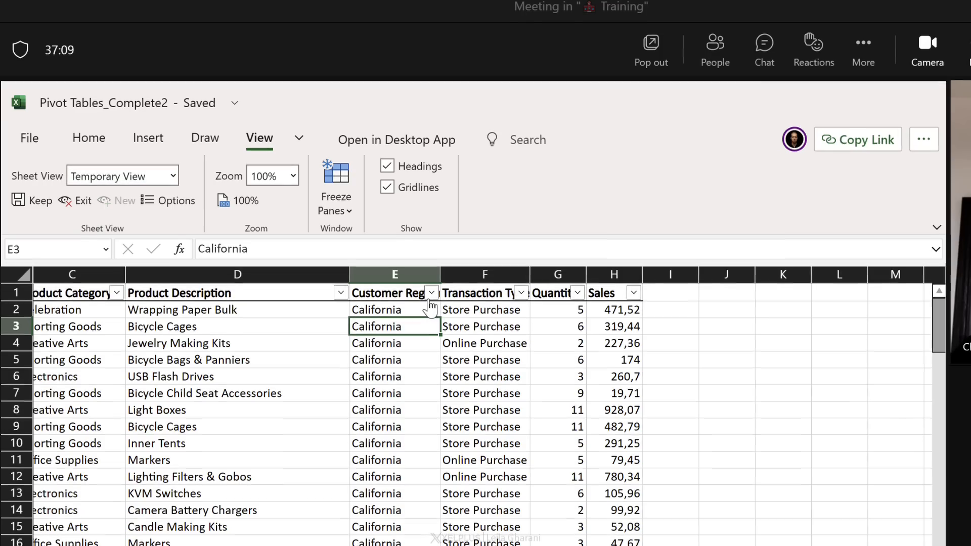
left_click(431, 293)
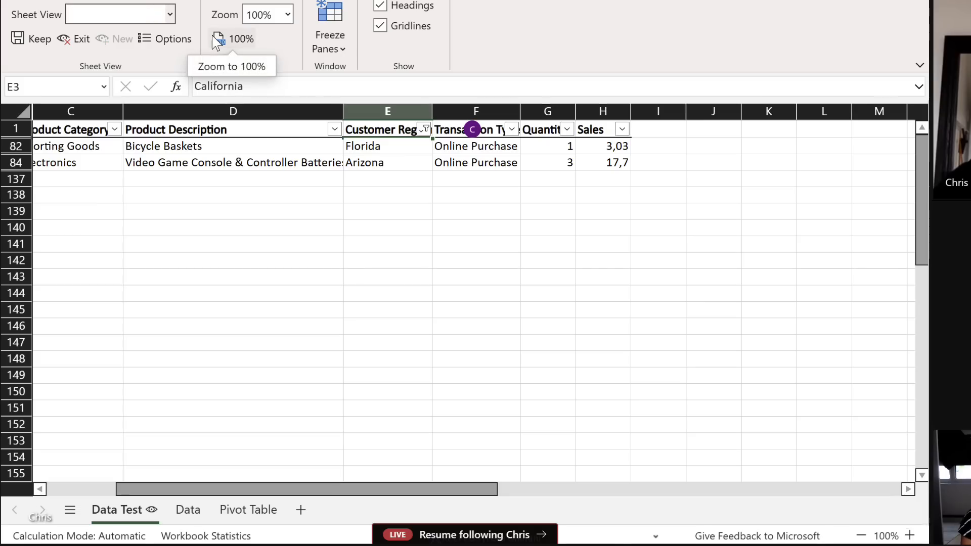
left_click(119, 14)
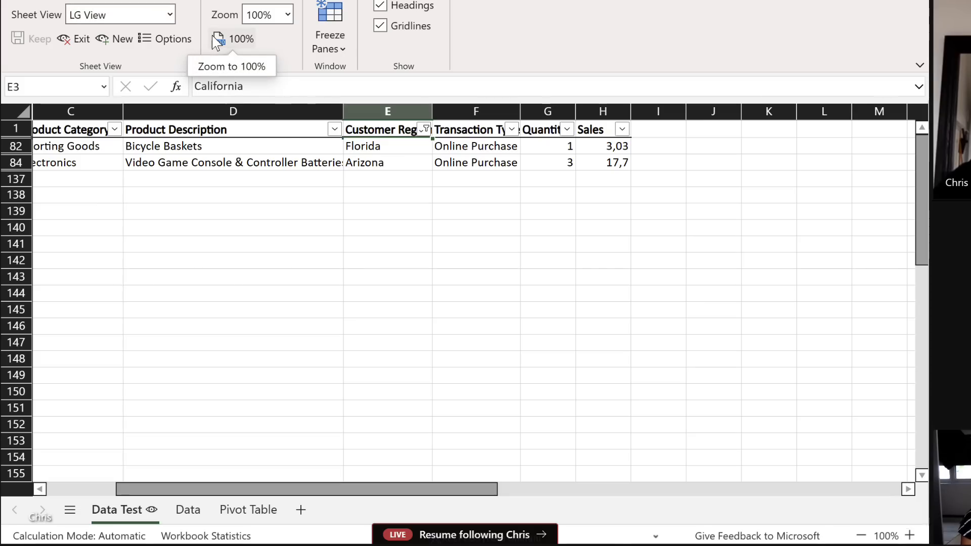
left_click(475, 162)
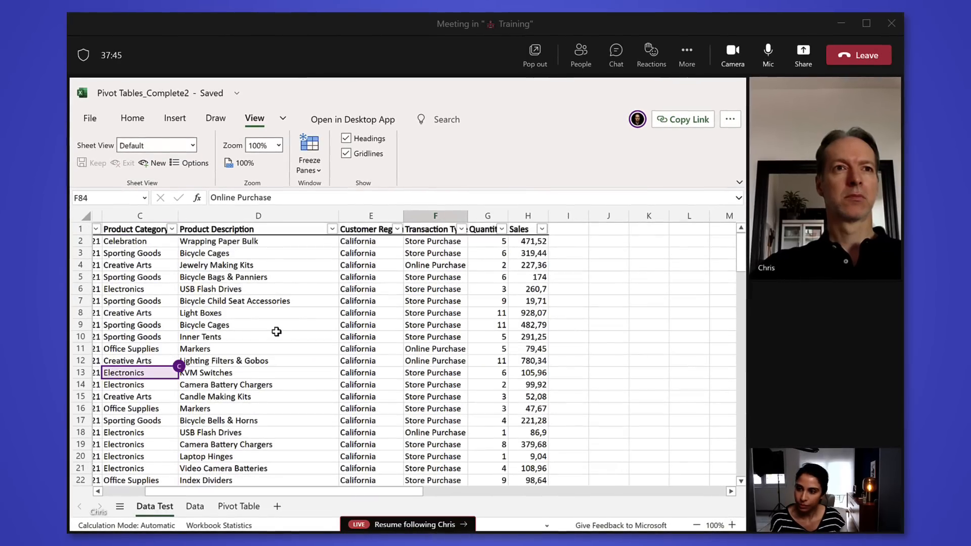
mouse_move(267, 374)
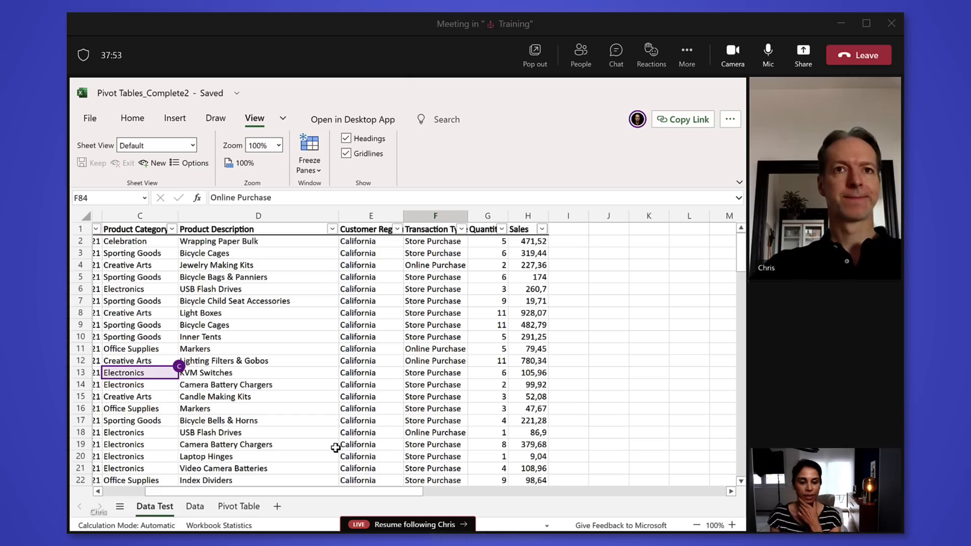
Leave the Excel Live session for the General meeting showing the XelPlus participant tile
left_click(258, 360)
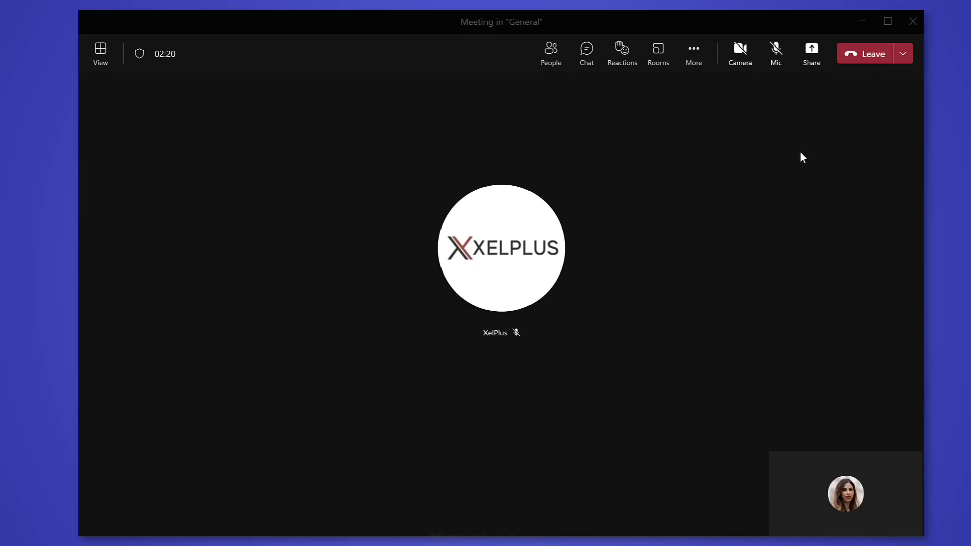
mouse_move(811, 55)
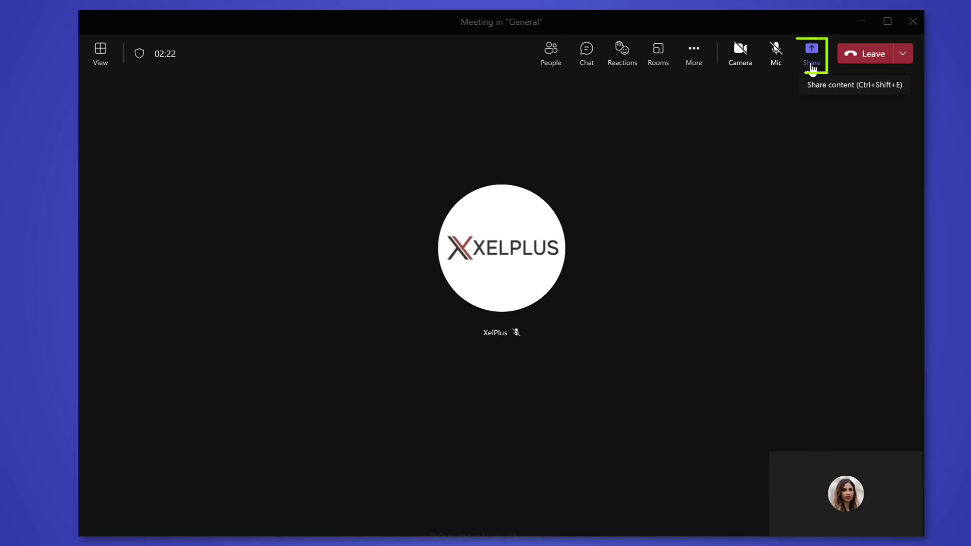
Share the HQ_OfficePlus_MasterData workbook live with all participants for editing
left_click(811, 50)
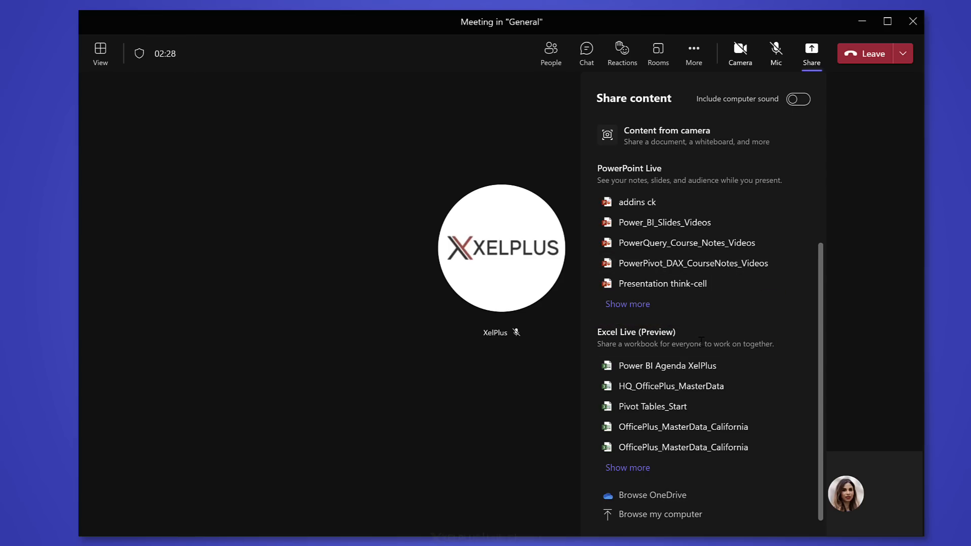
mouse_move(705, 356)
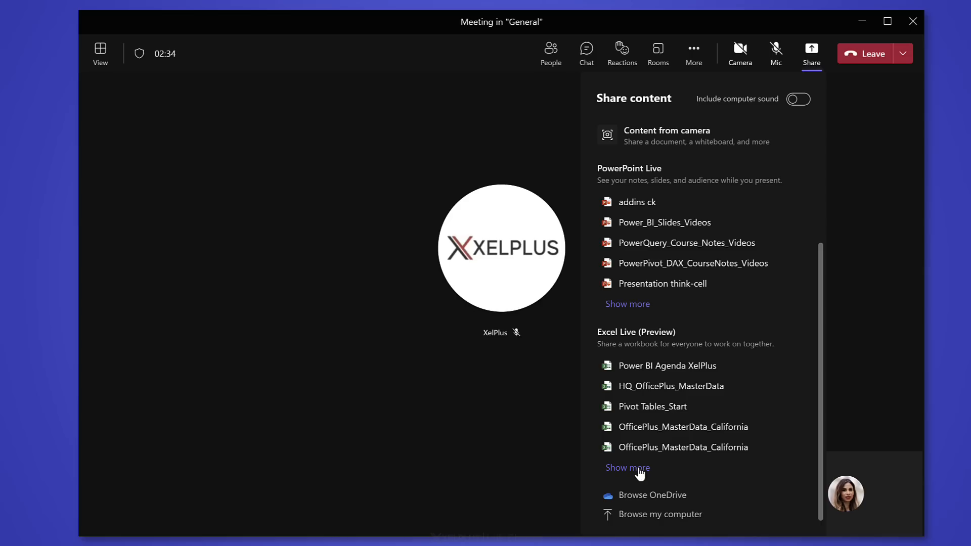
mouse_move(641, 500)
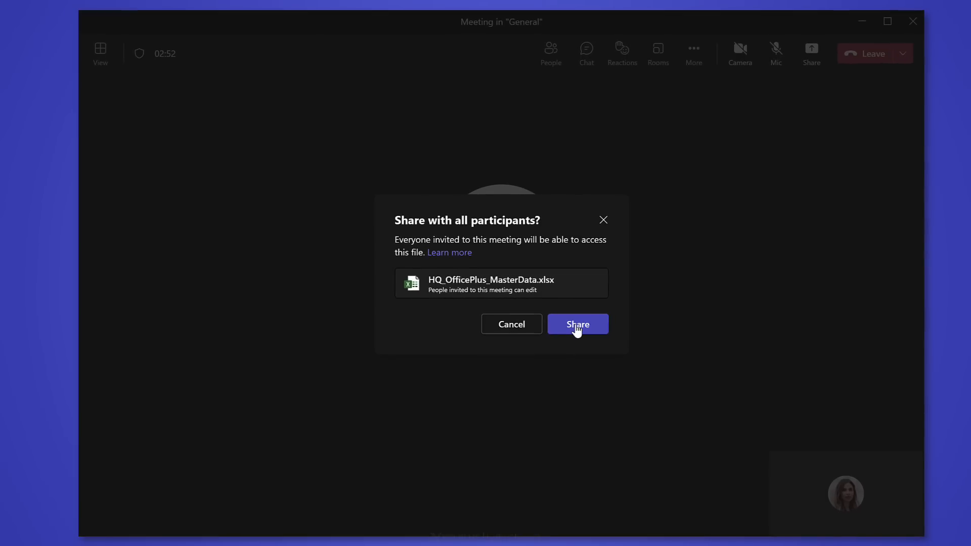
left_click(578, 324)
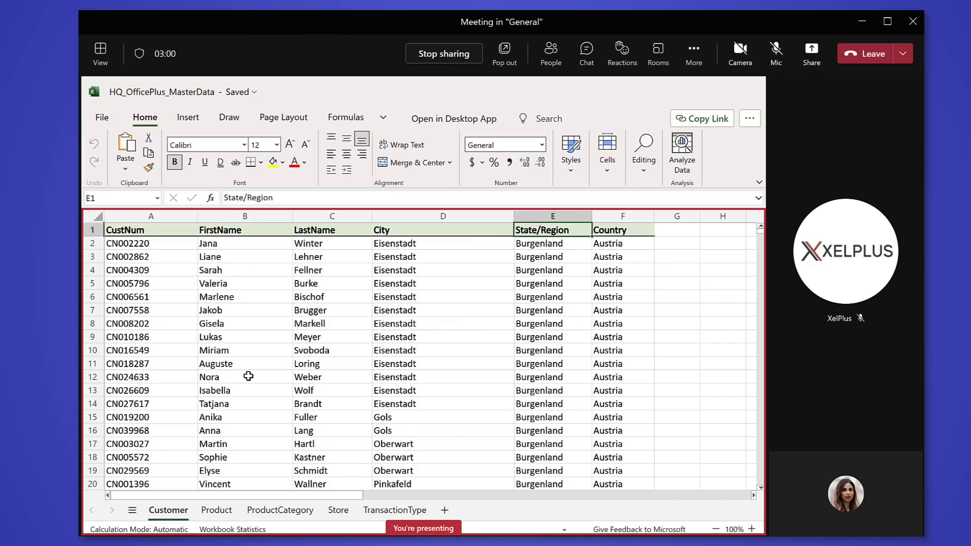
mouse_move(244, 311)
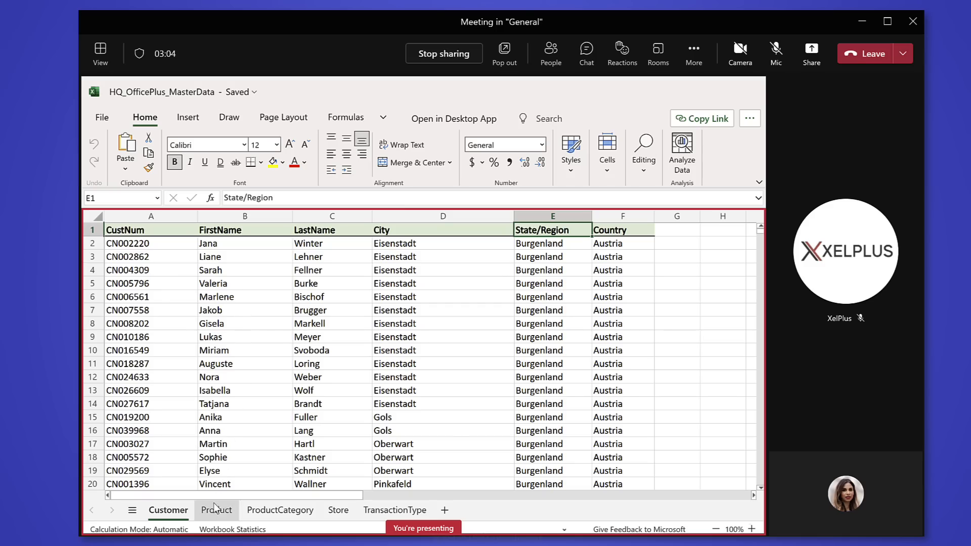
Present the Product, ProductCategory and Store sheets, selecting the Models and Creative Toys subcategory cells
left_click(217, 510)
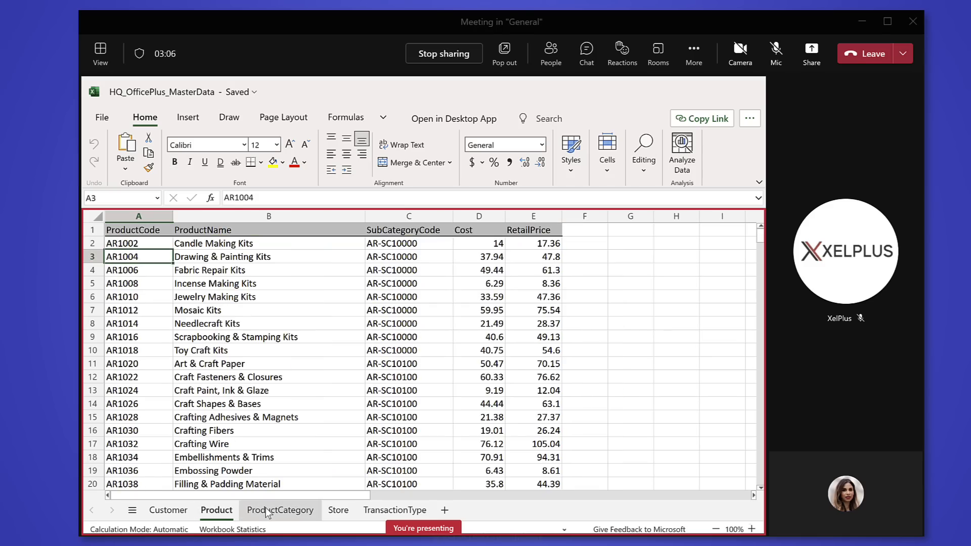
left_click(279, 510)
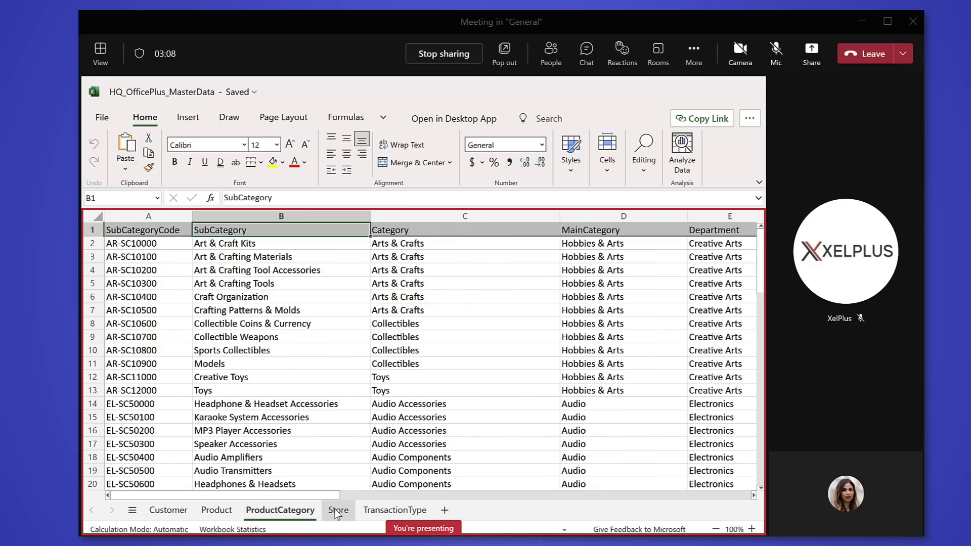
left_click(338, 509)
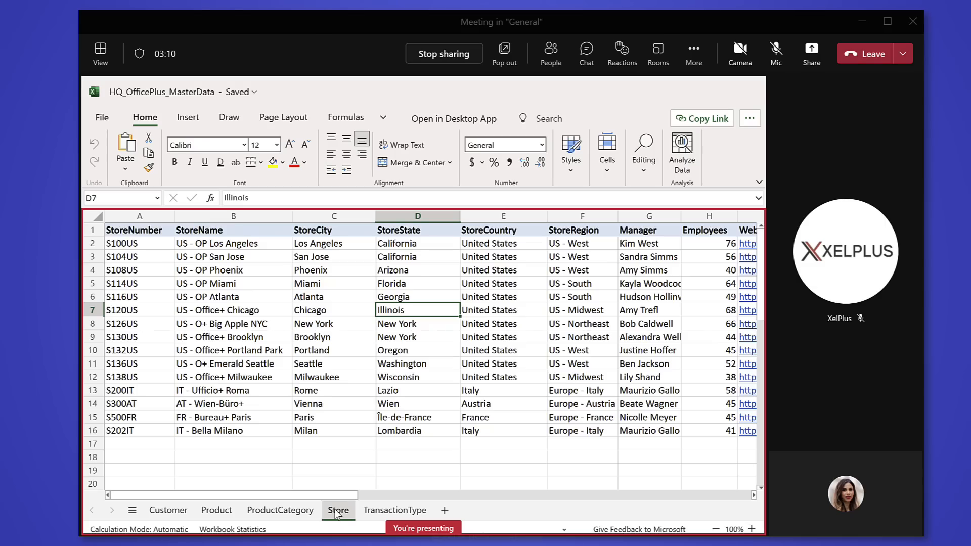
left_click(279, 510)
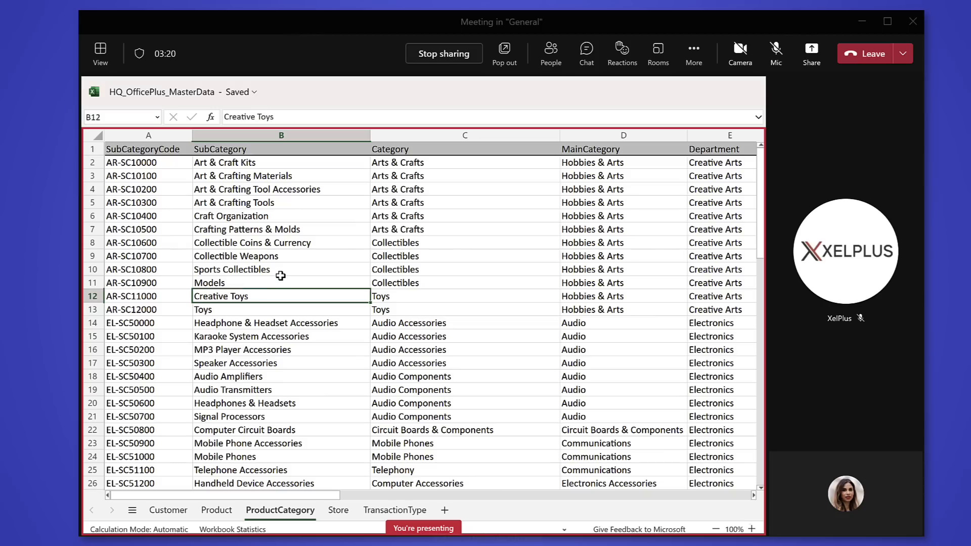
left_click(281, 283)
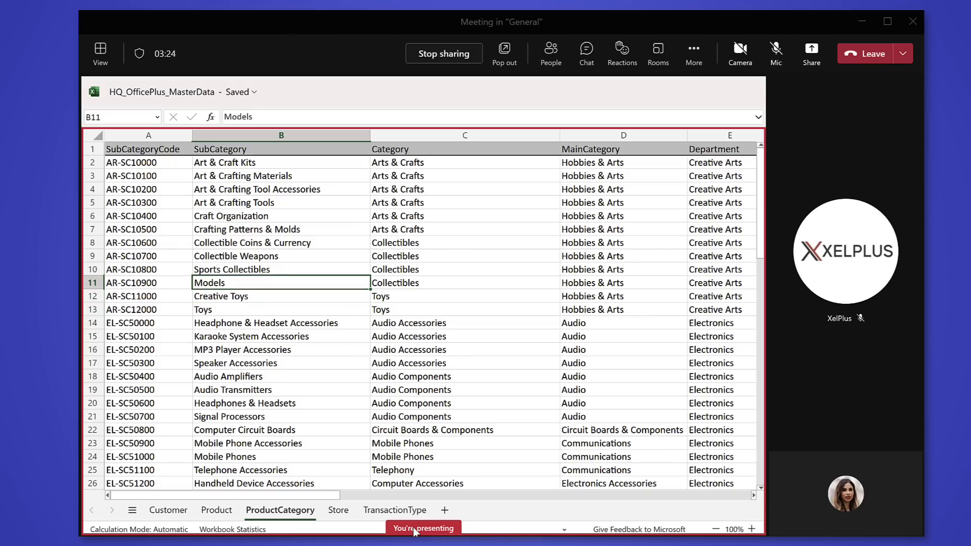
left_click(281, 297)
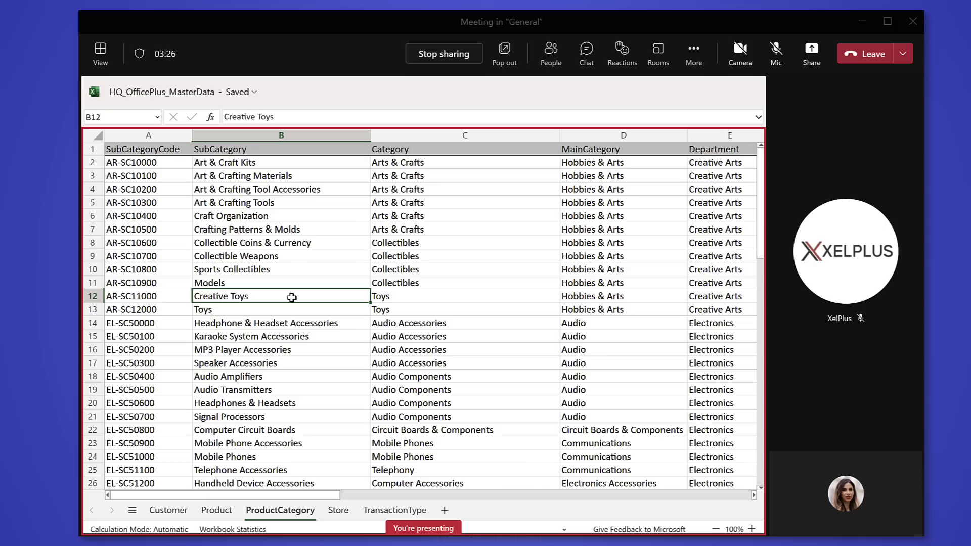
mouse_move(325, 293)
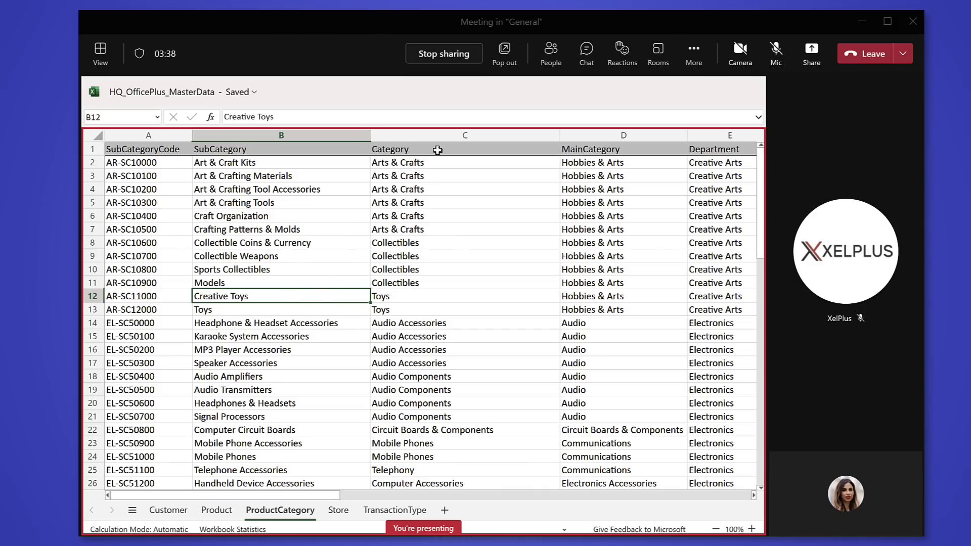
mouse_move(455, 60)
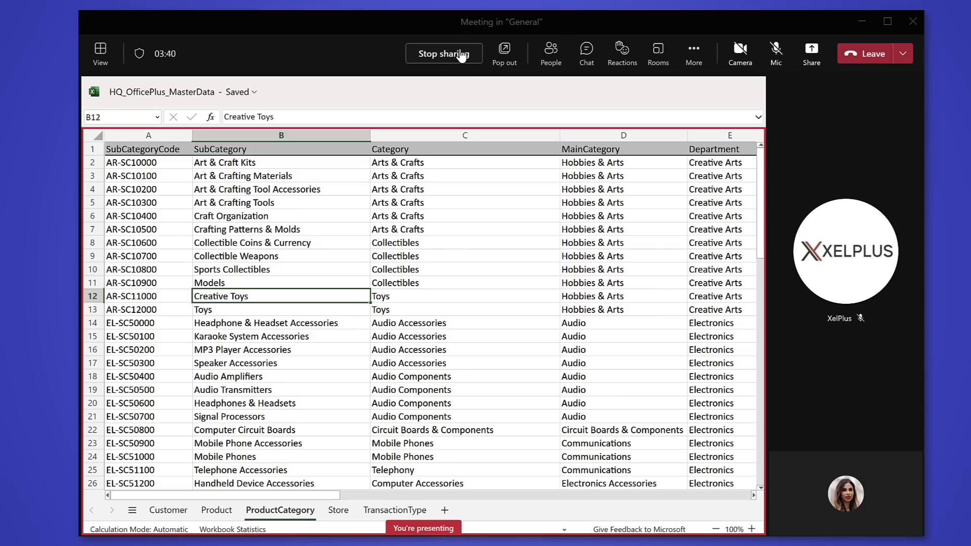
Stop sharing the workbook, returning to the Team Finance Project channel posts
left_click(445, 53)
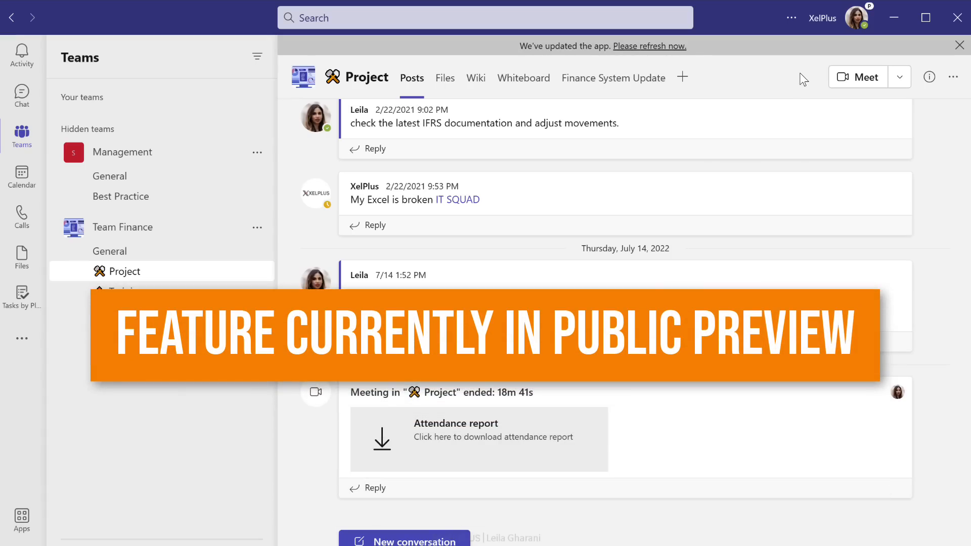
mouse_move(858, 50)
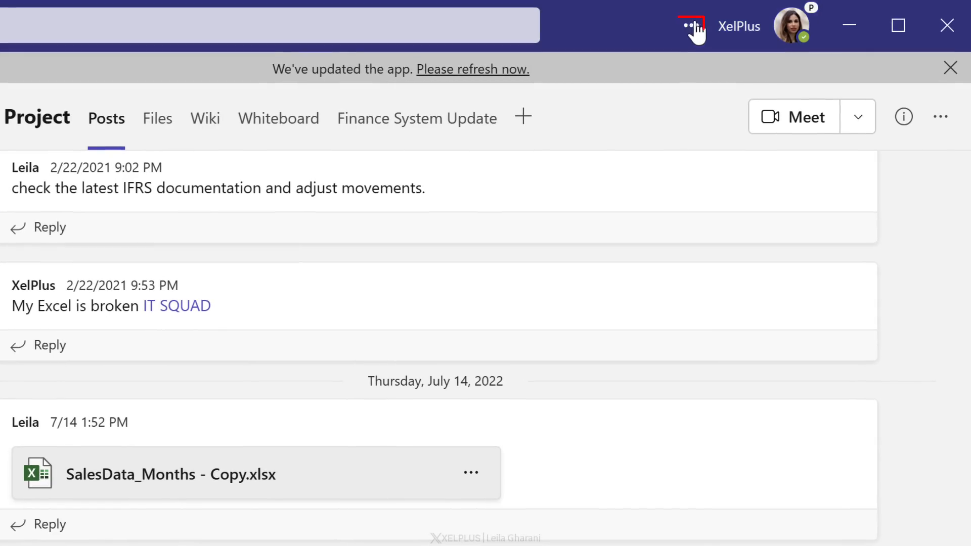
Show the settings menu's About submenu with Public preview ticked
left_click(690, 27)
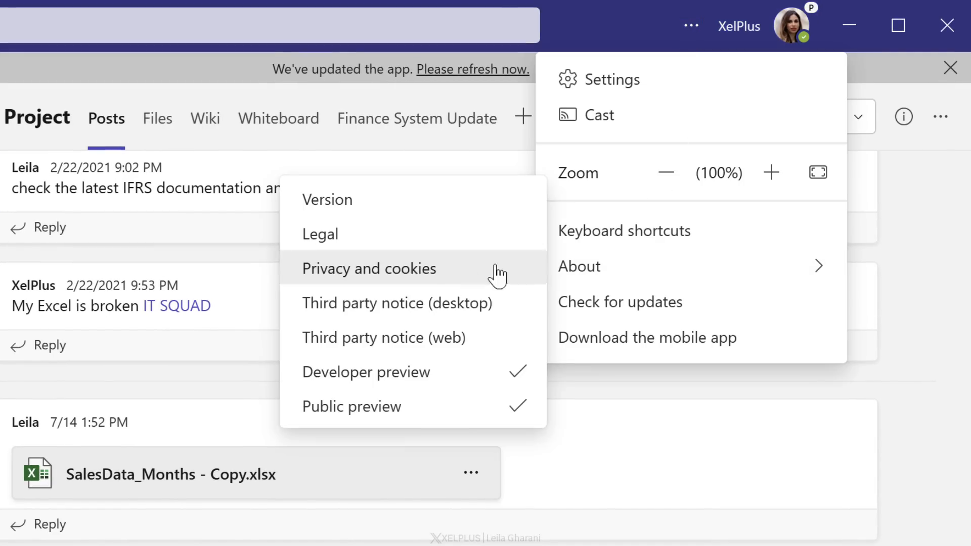
mouse_move(395, 405)
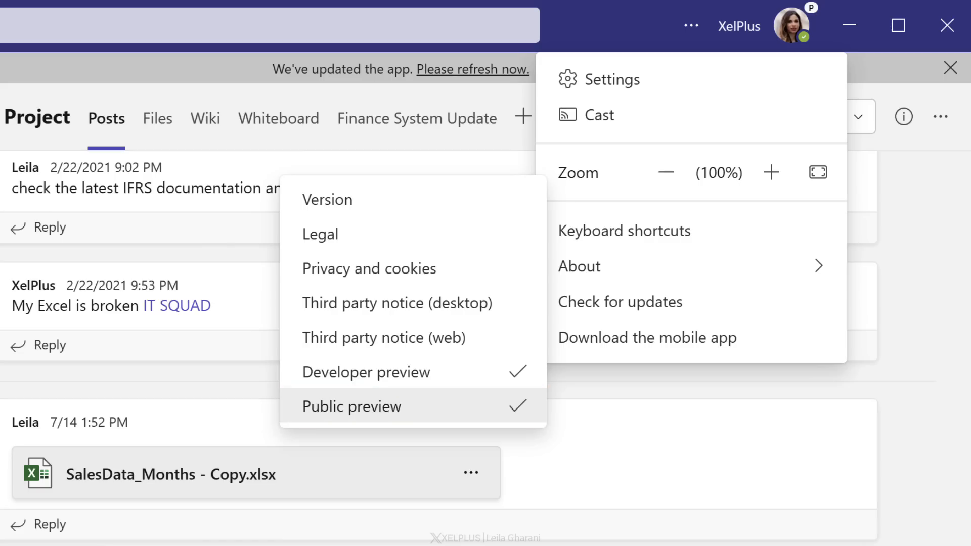
mouse_move(407, 378)
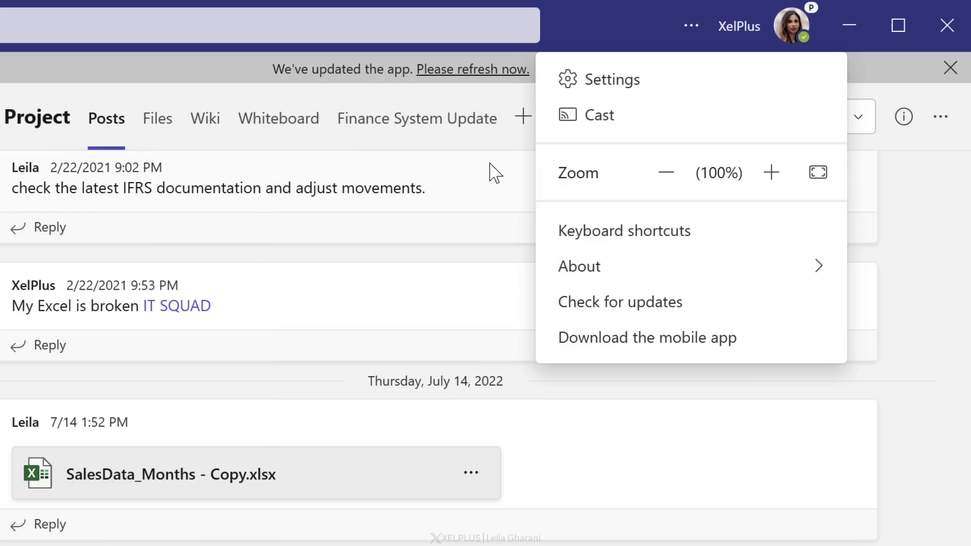
mouse_move(516, 195)
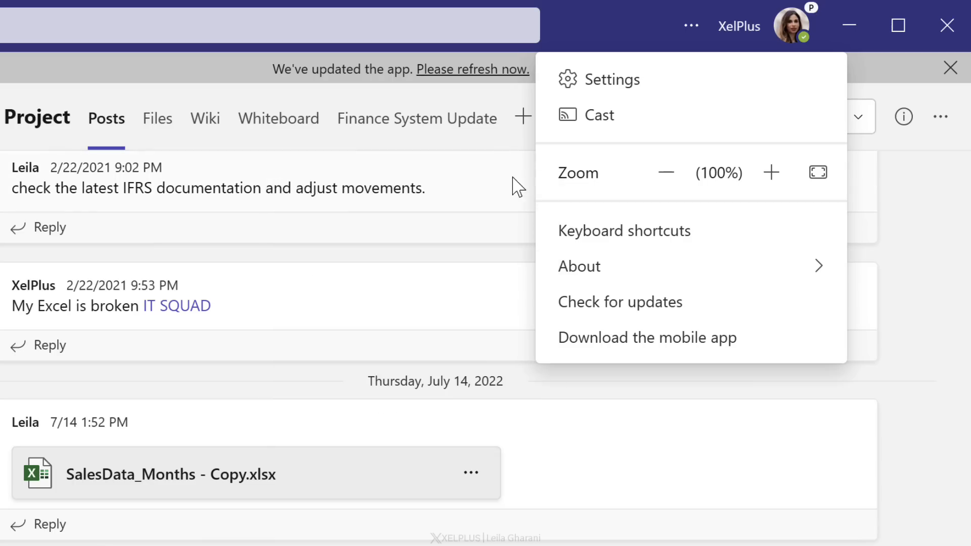
mouse_move(471, 208)
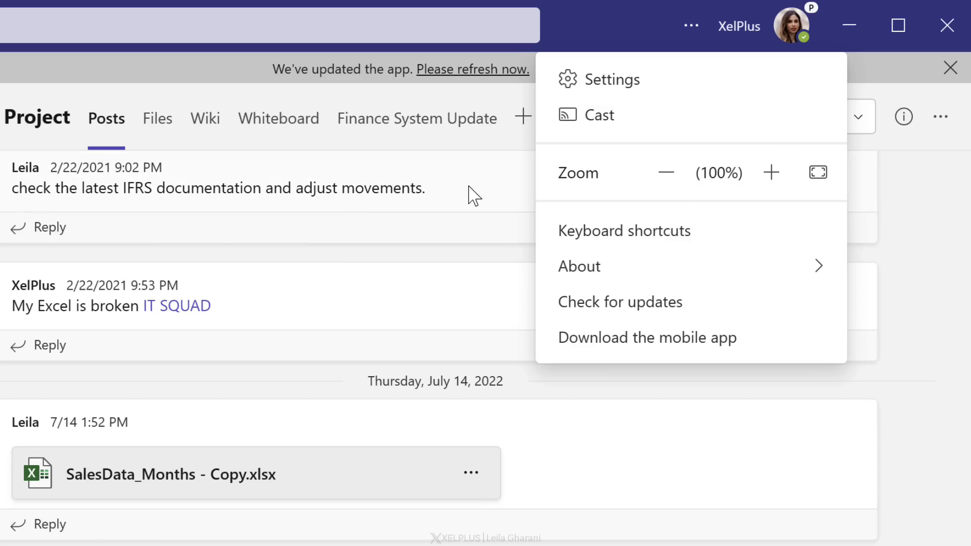